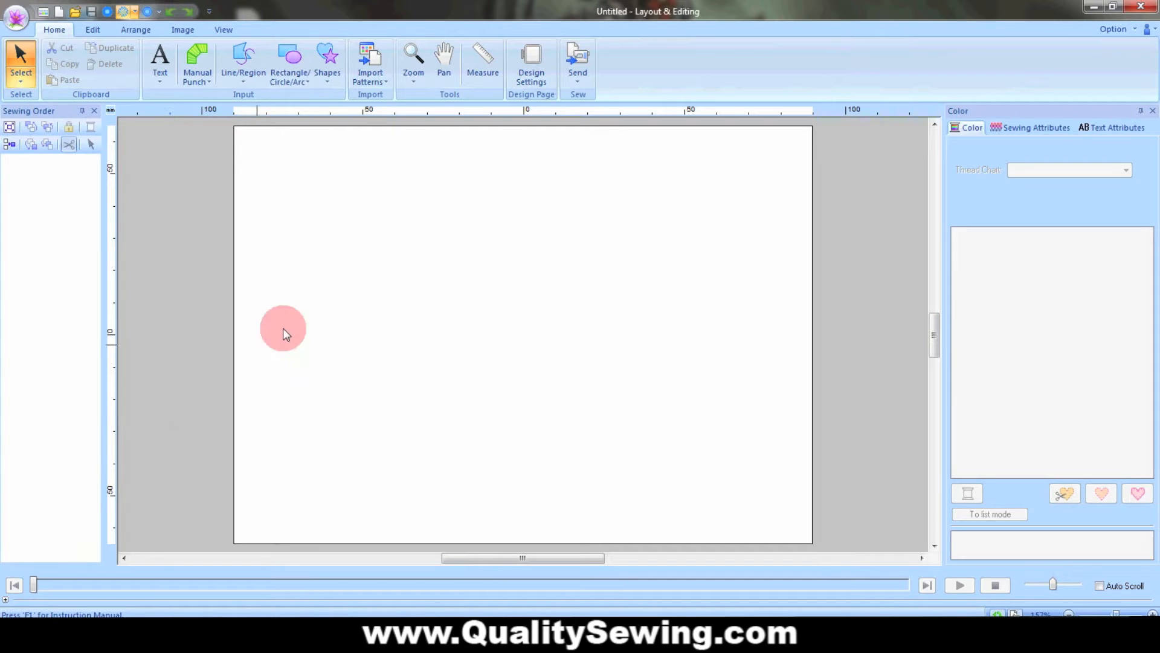
# Step: Import the Vnfc20.pes heart cutwork design from file onto the design page
pyautogui.click(370, 57)
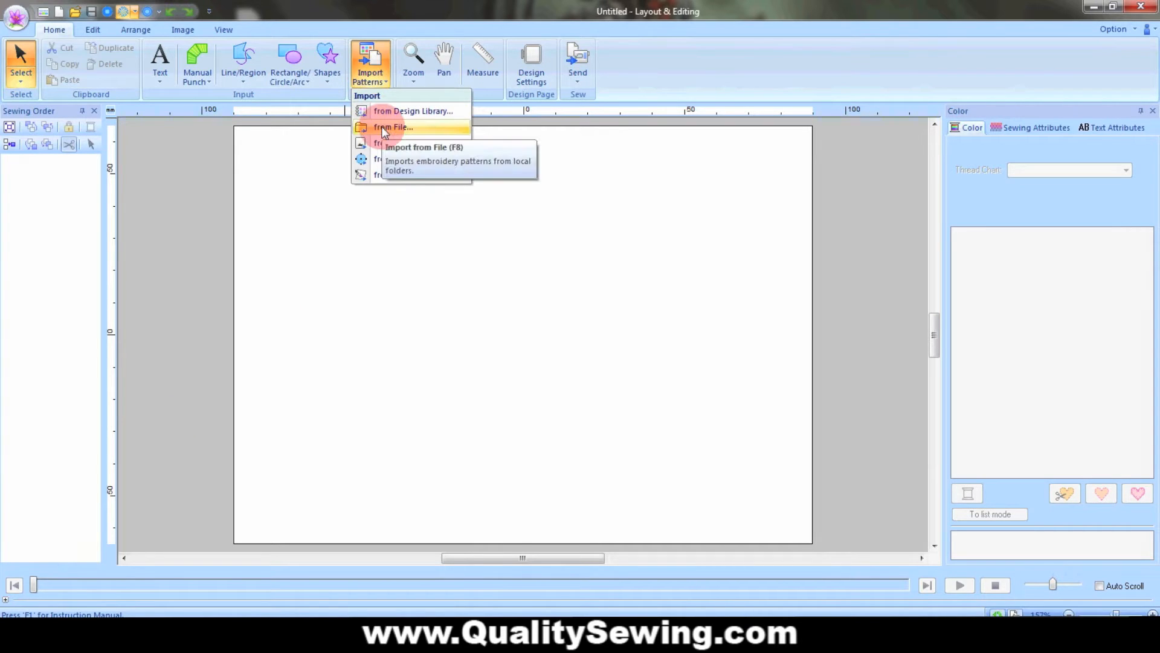
pyautogui.click(391, 127)
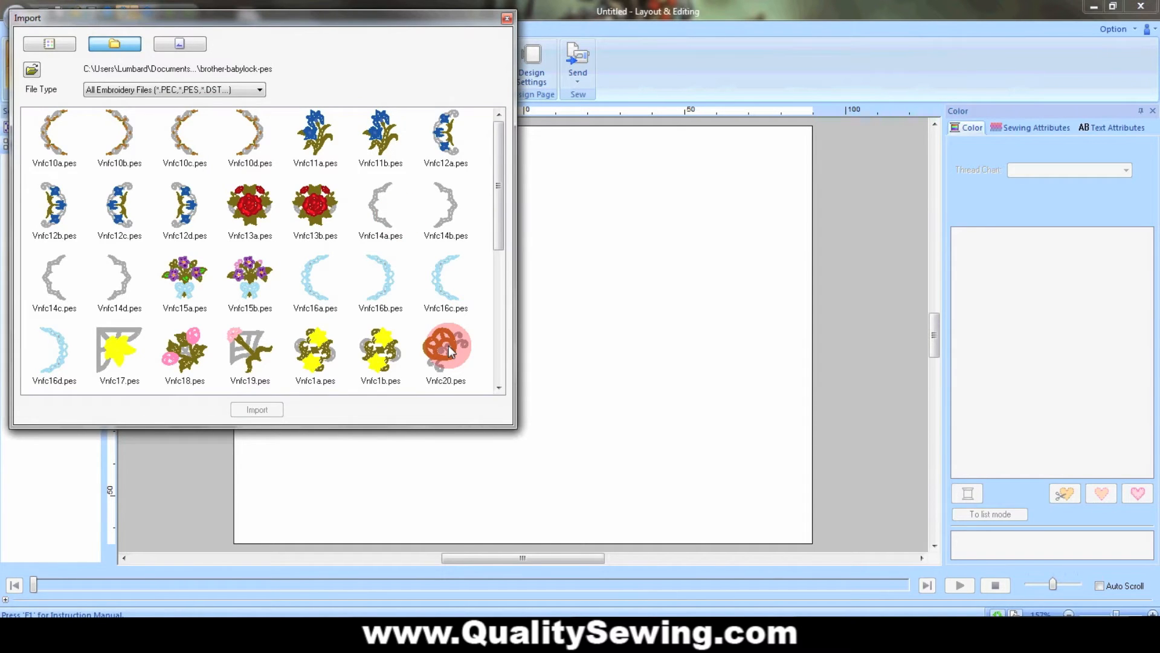
pyautogui.click(446, 348)
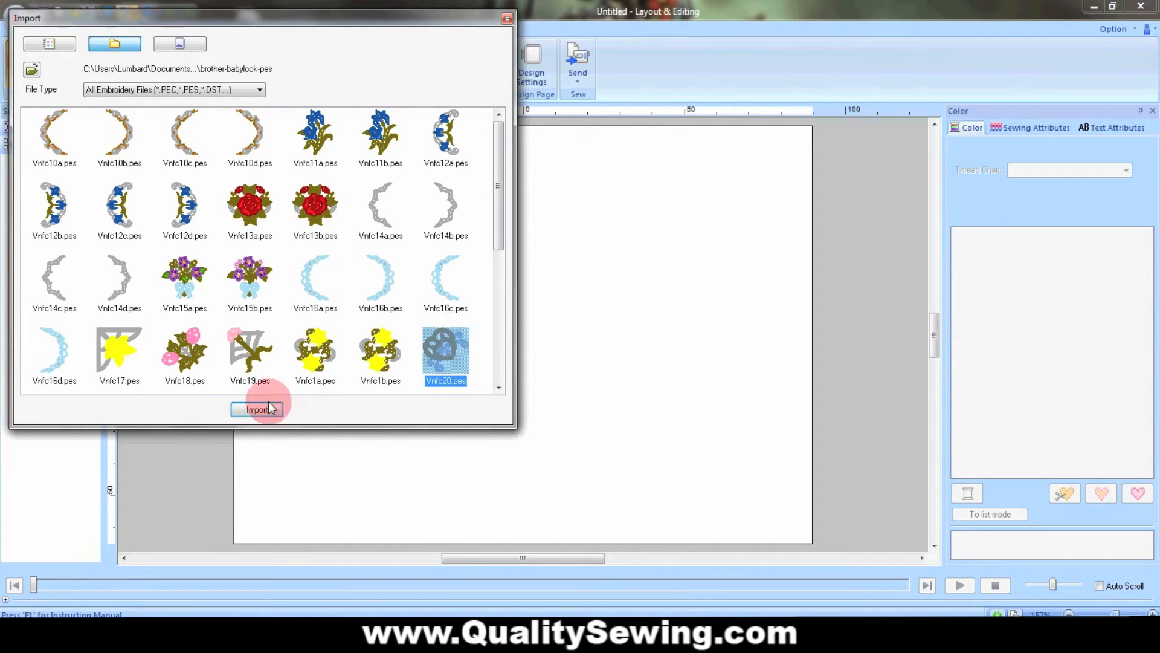
pyautogui.click(256, 409)
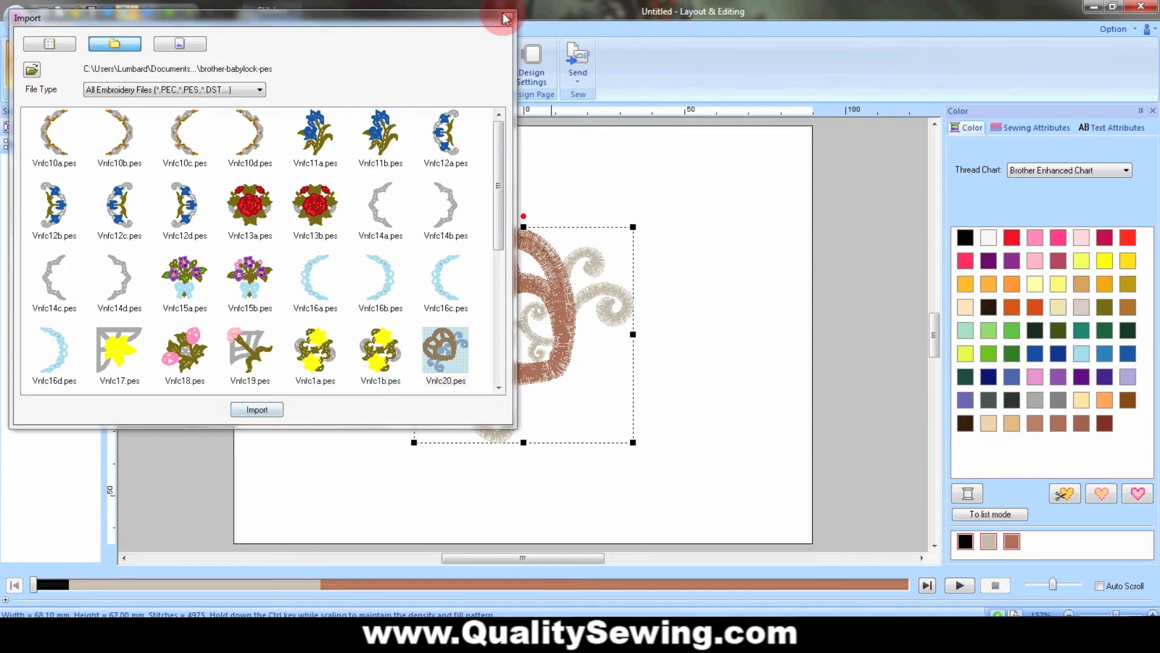
# Step: Close the Import window, leaving the heart design's three sewing parts on the page
pyautogui.click(503, 17)
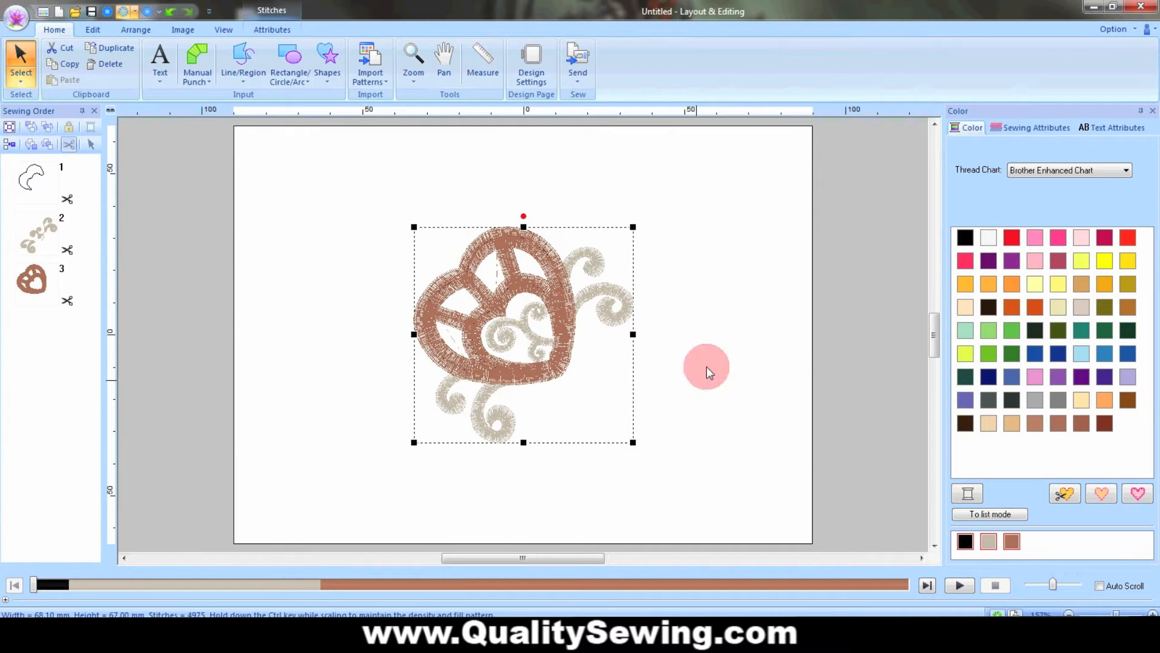
pyautogui.moveTo(280, 300)
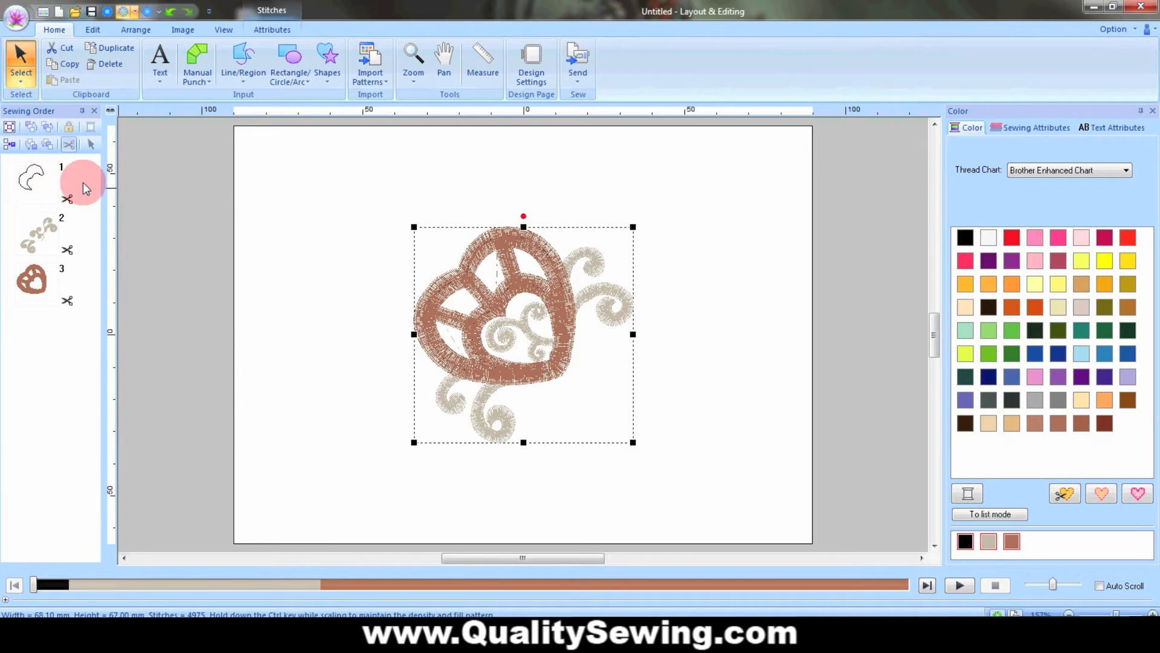
pyautogui.moveTo(71, 191)
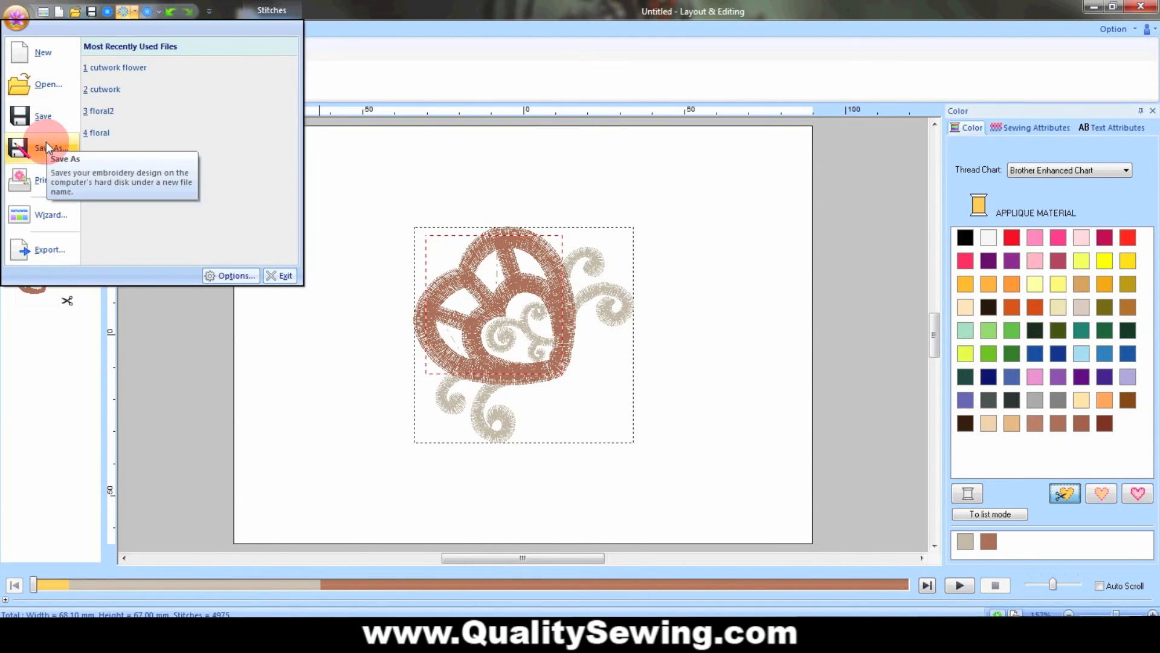
# Step: Save the design as the PES file 'cutwork flower1' via Save As
pyautogui.click(42, 147)
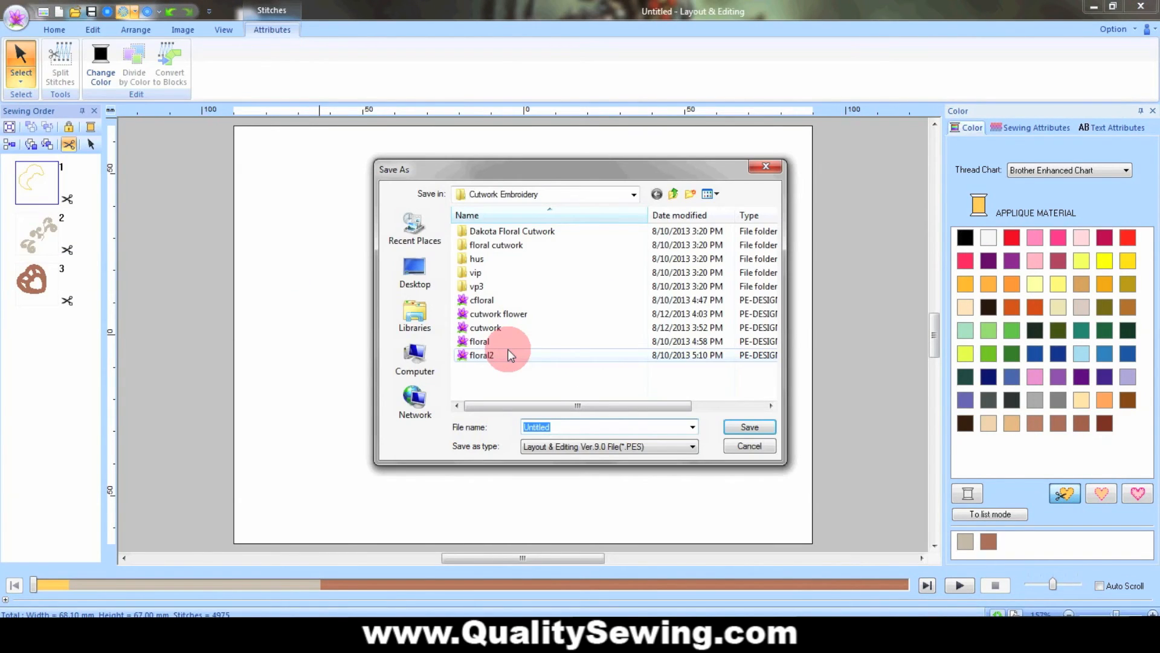
pyautogui.write('cutwork flower1')
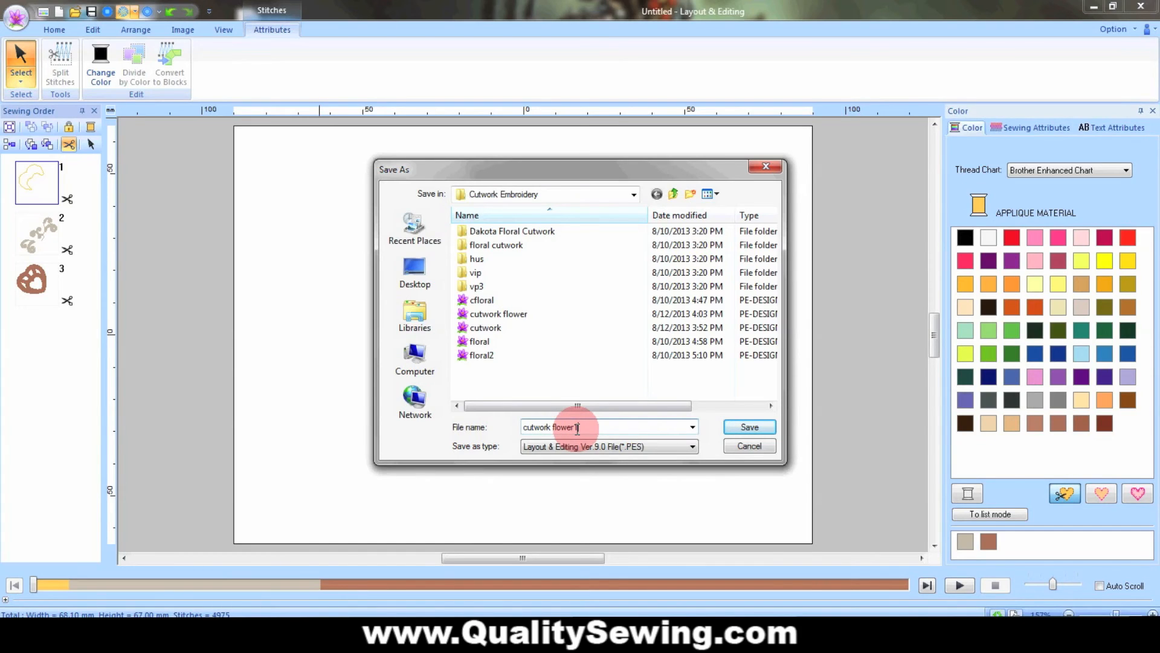
pyautogui.click(750, 427)
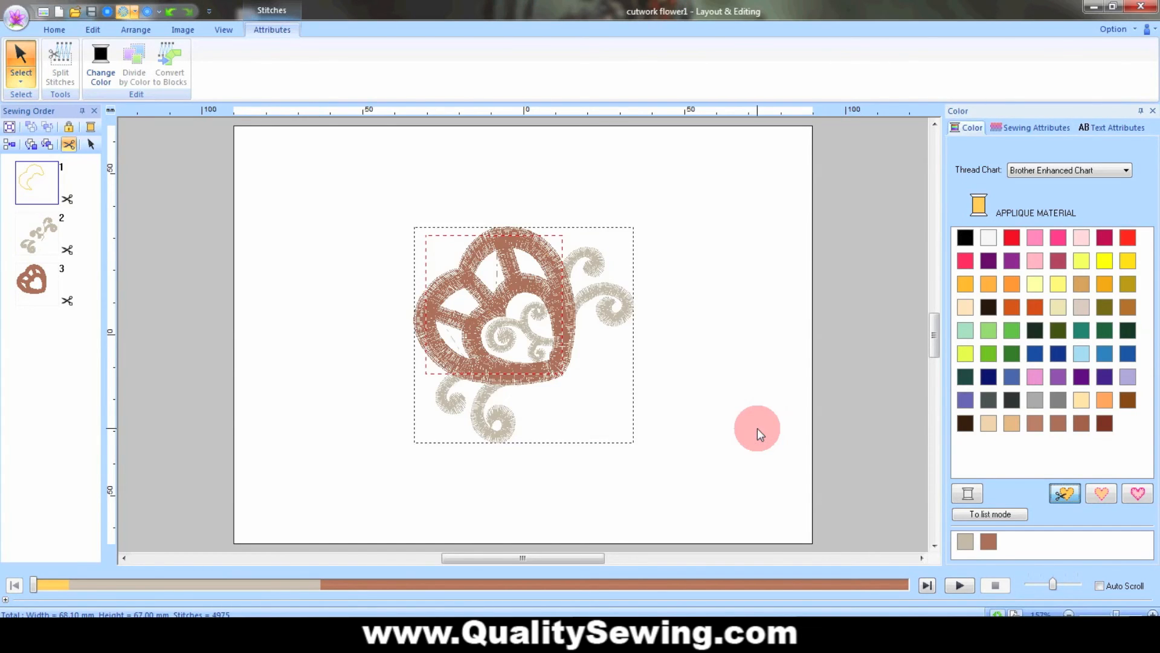